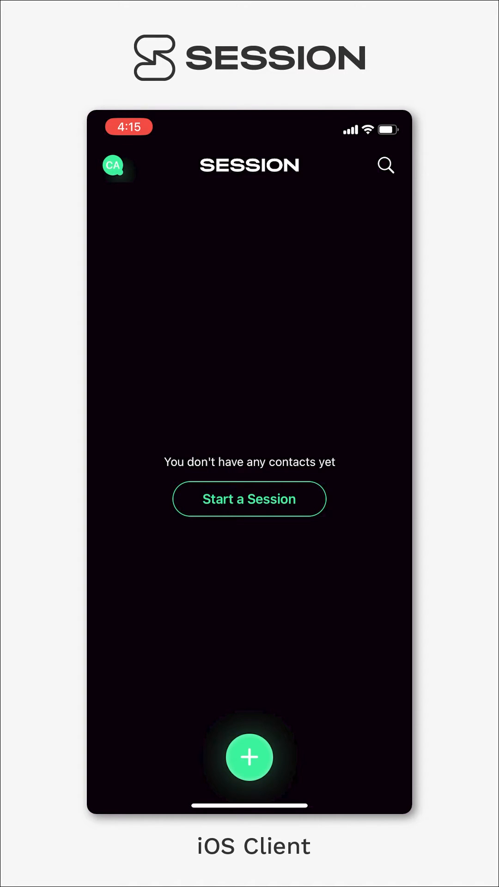
# Reach the account settings via the CA profile avatar on the conversation list.
pyautogui.click(117, 166)
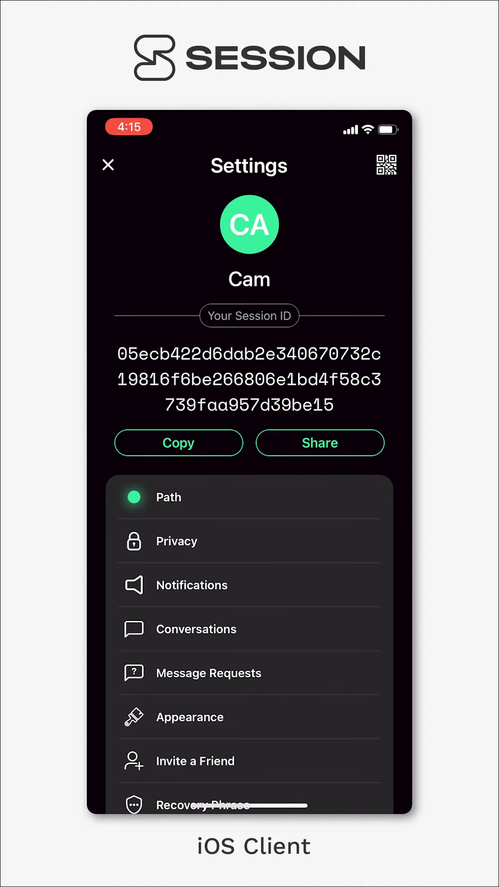
# In Privacy settings, switch Lock Session (Face ID/passcode) on and then back off.
pyautogui.click(176, 541)
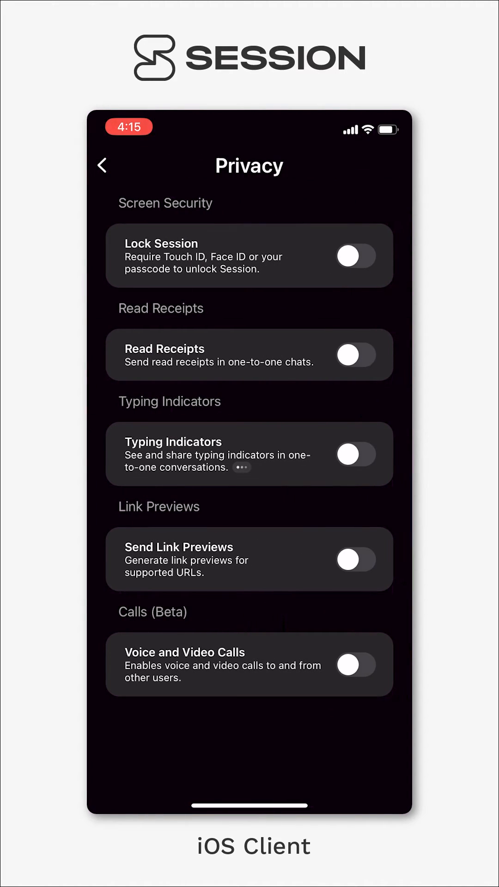
pyautogui.click(356, 255)
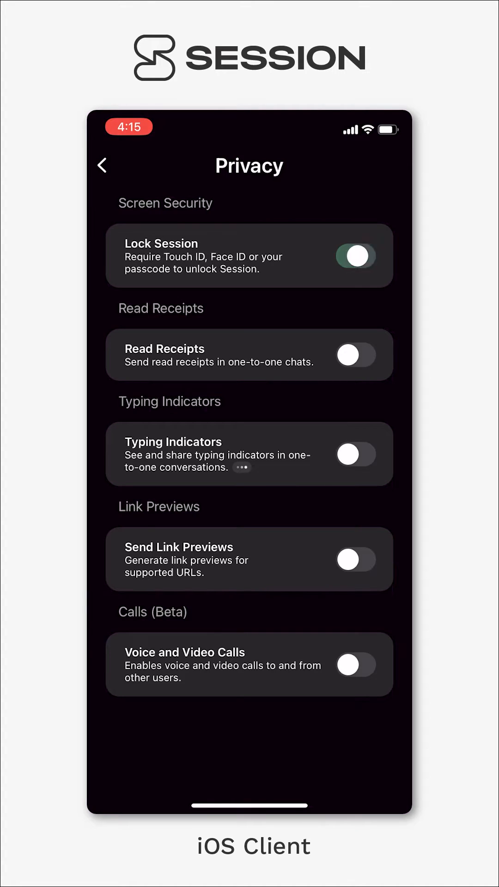
pyautogui.click(356, 256)
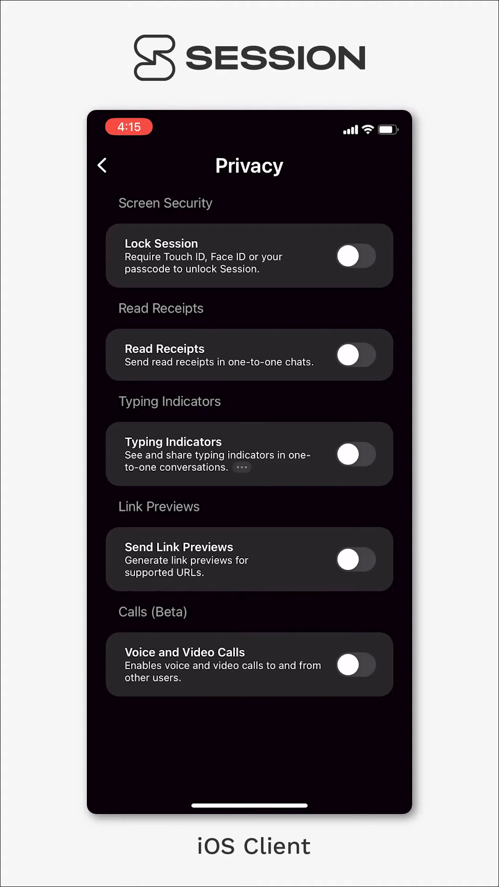
pyautogui.click(356, 355)
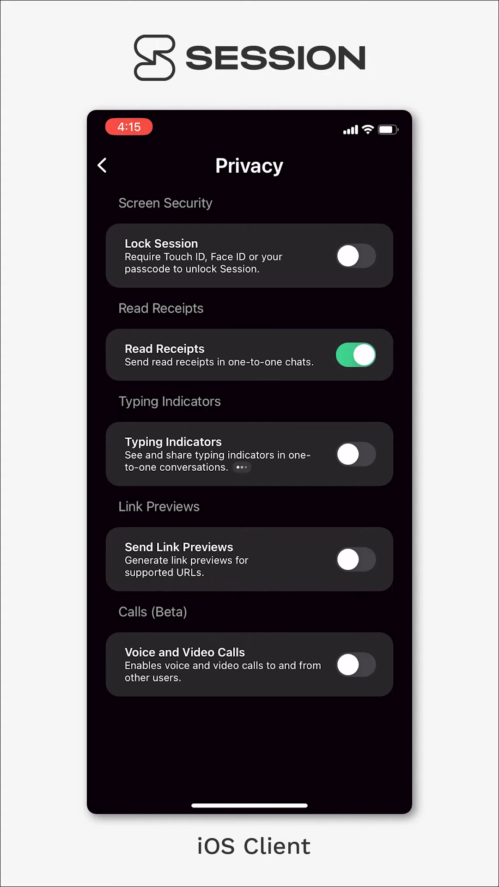
pyautogui.click(356, 355)
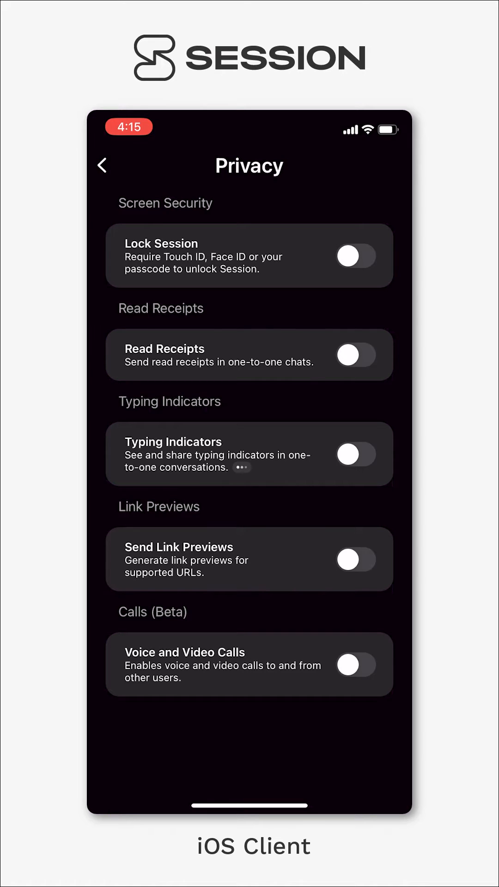
pyautogui.click(356, 454)
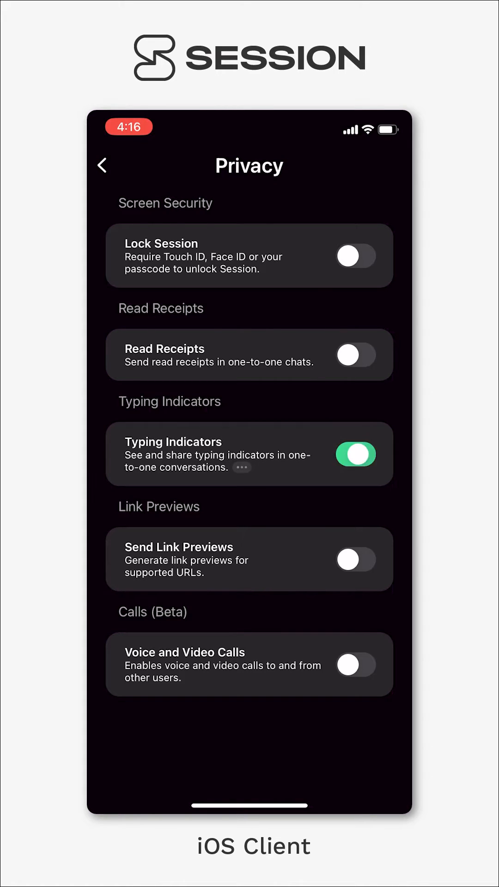
pyautogui.click(356, 453)
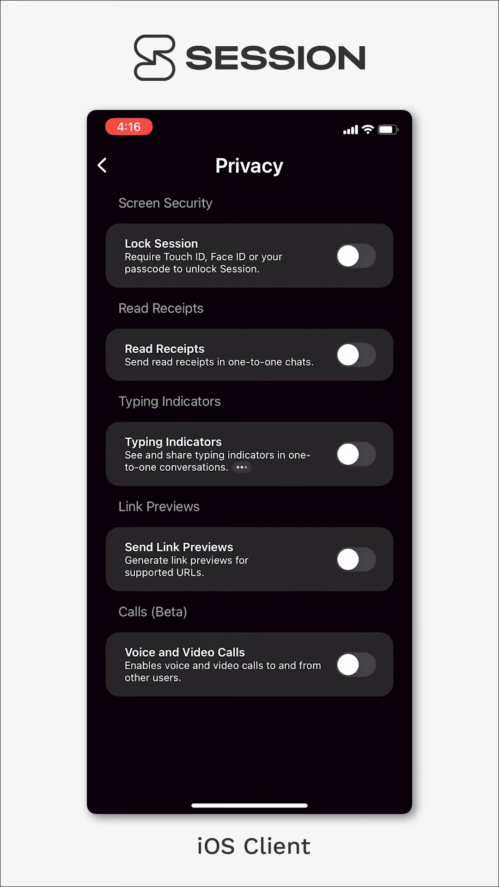
pyautogui.click(357, 560)
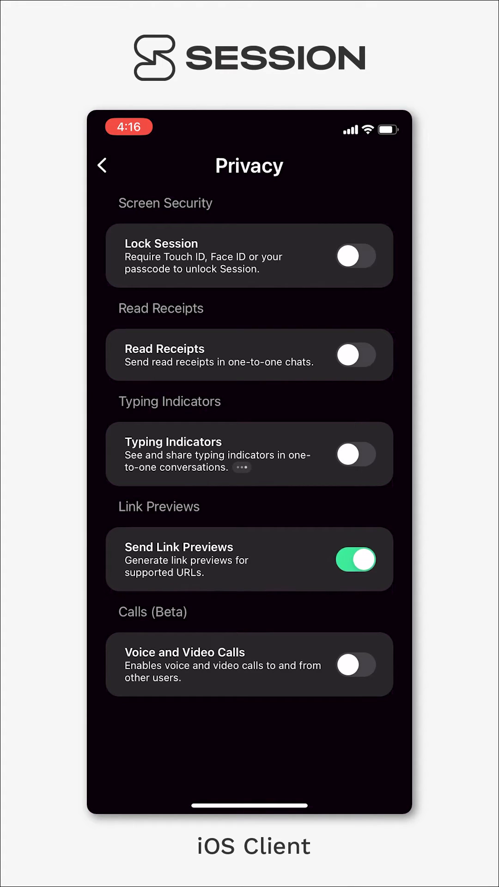
pyautogui.click(355, 558)
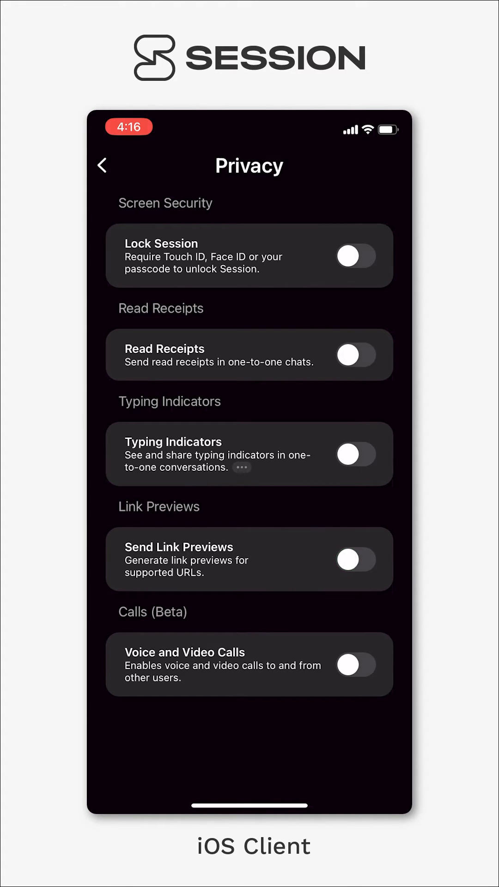